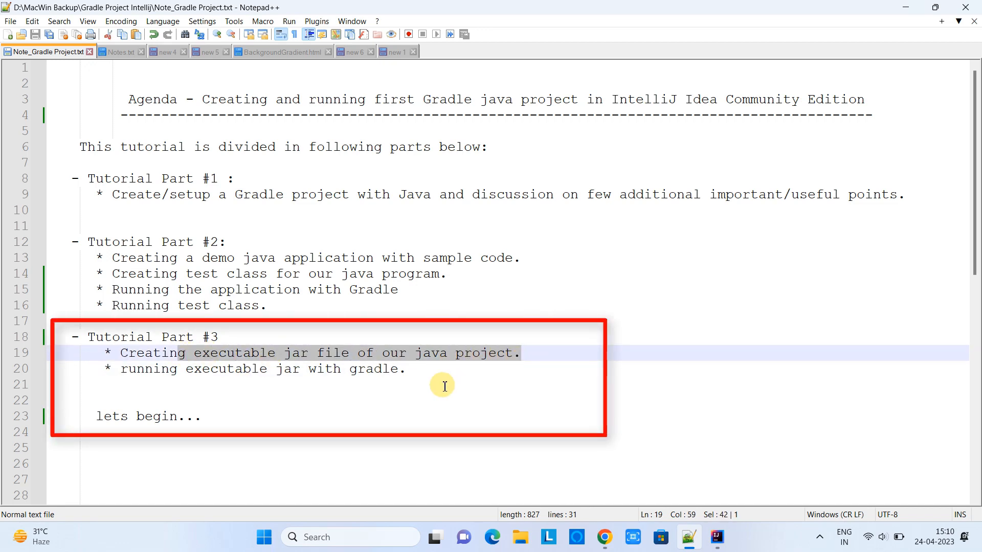
# Open build.gradle from the Project tree and place the caret on its last line.
pyautogui.tripleClick(263, 369)
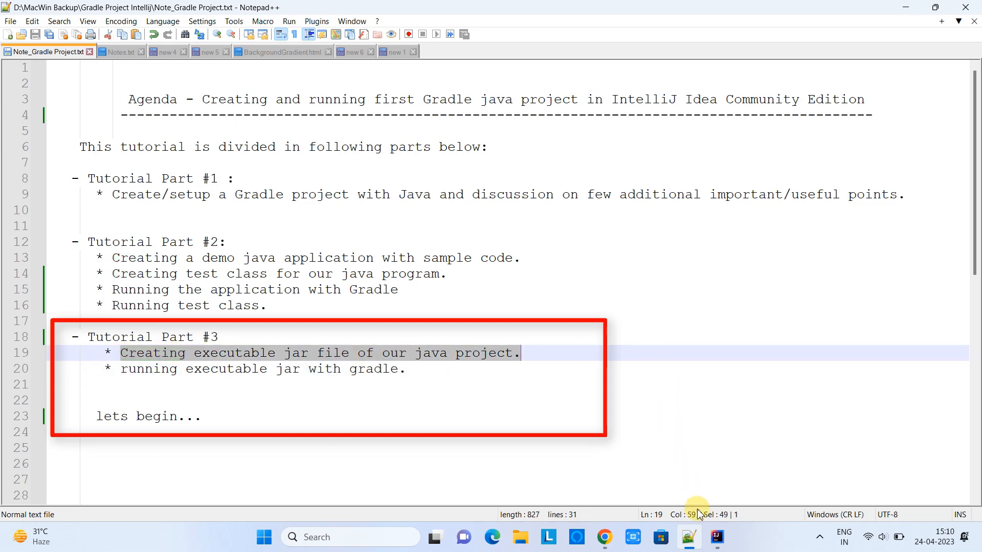
pyautogui.click(717, 538)
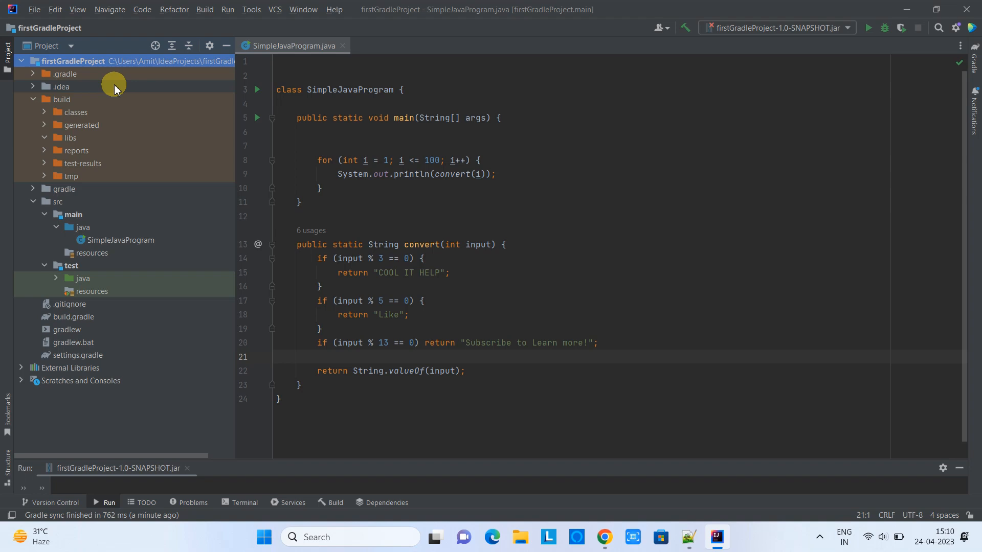
pyautogui.moveTo(198, 156)
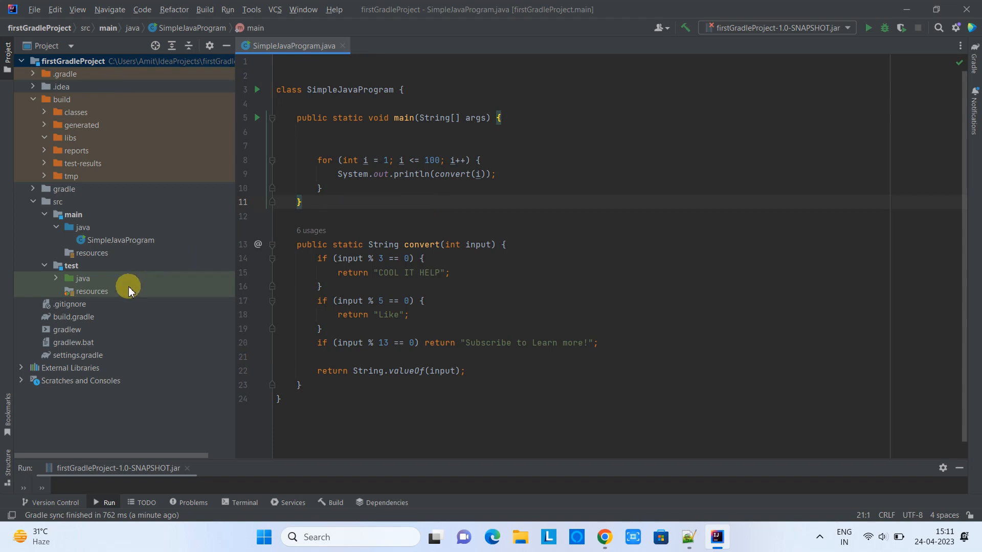
pyautogui.click(74, 317)
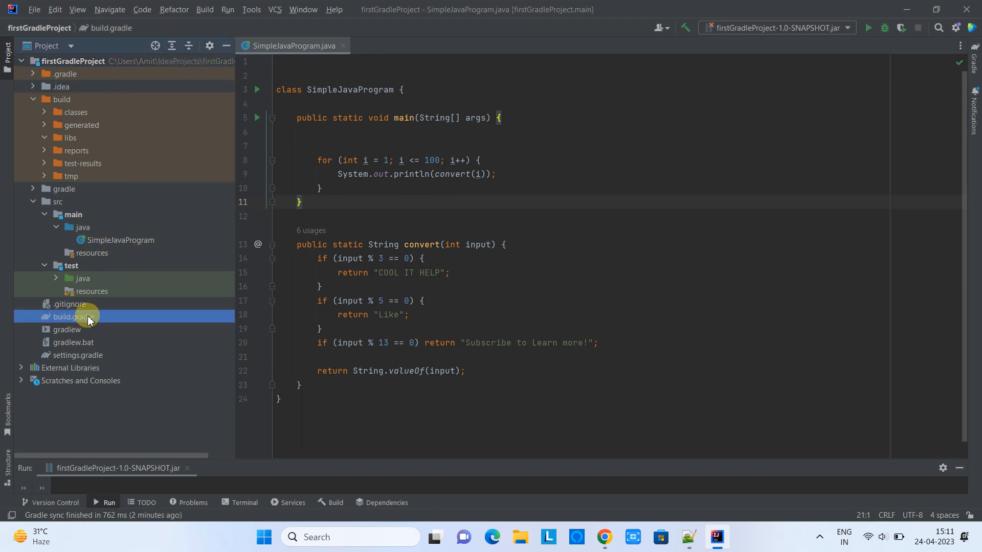
pyautogui.doubleClick(72, 316)
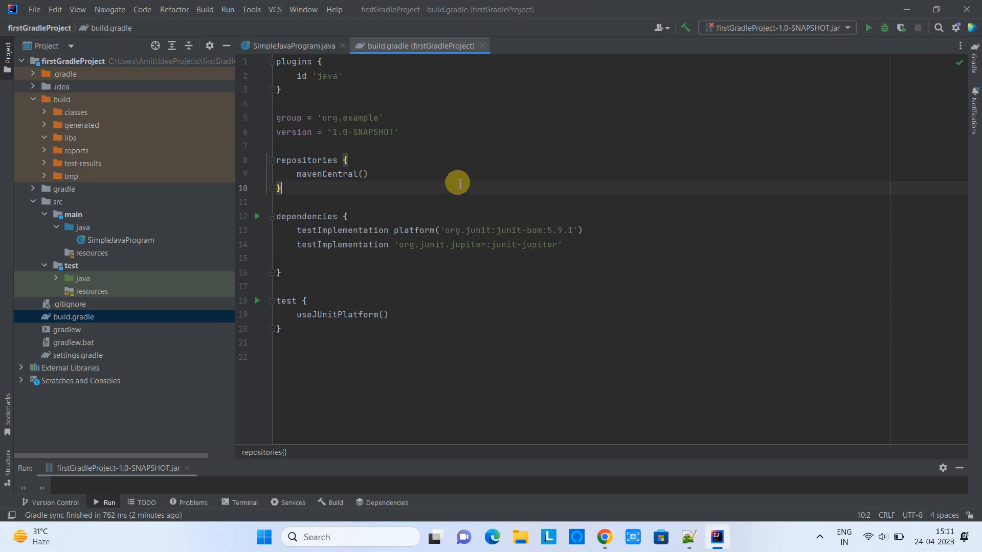
pyautogui.click(292, 338)
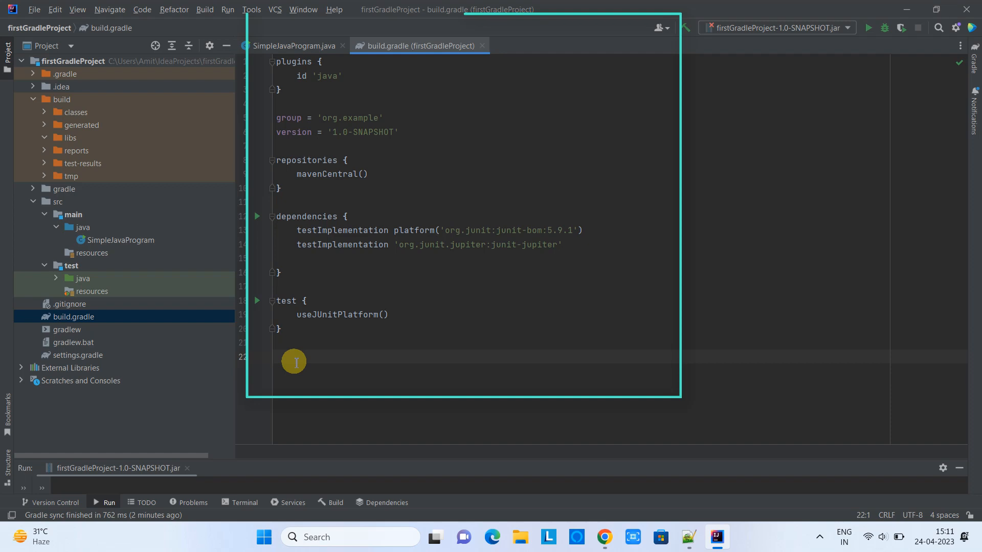
pyautogui.click(295, 357)
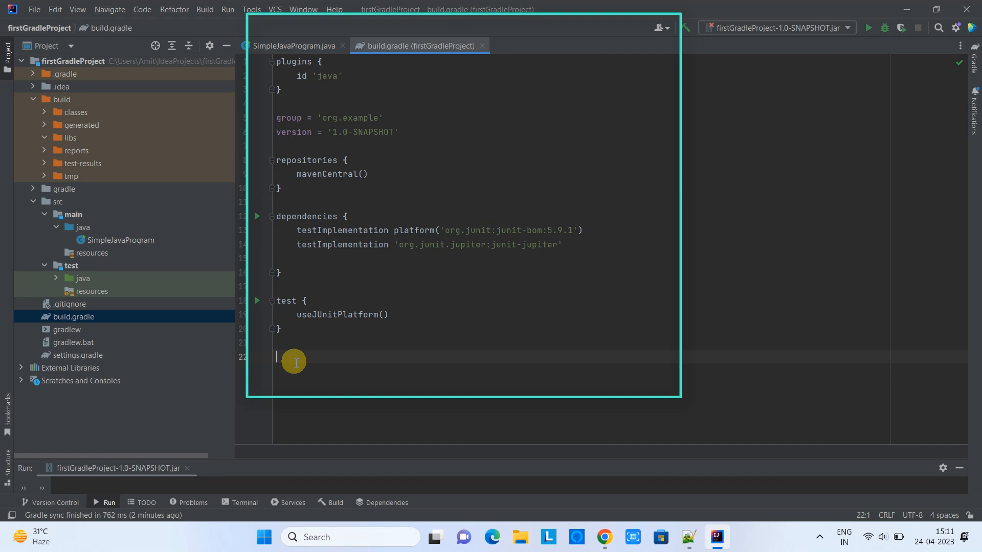
pyautogui.write('to create')
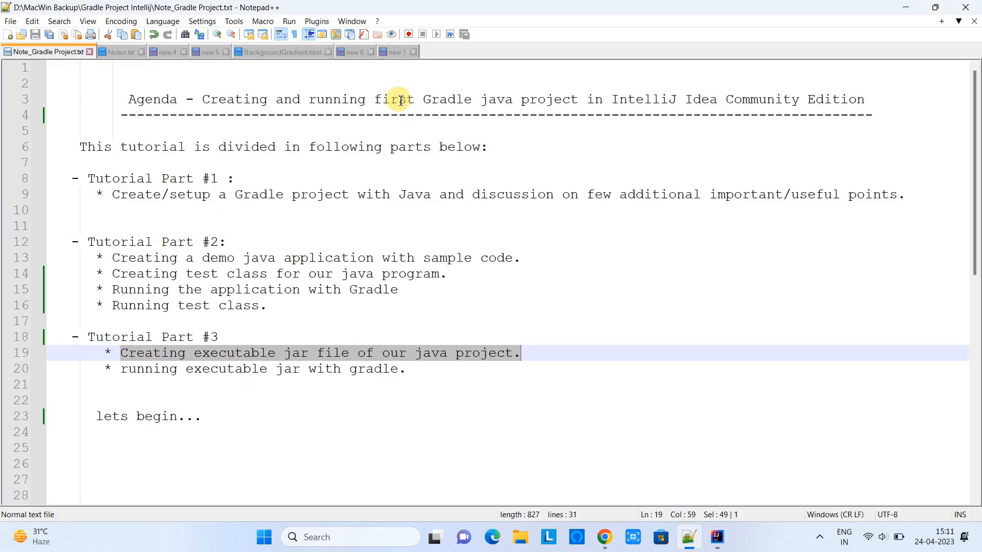
# Click into the Notepad++ agenda notes window.
pyautogui.click(395, 52)
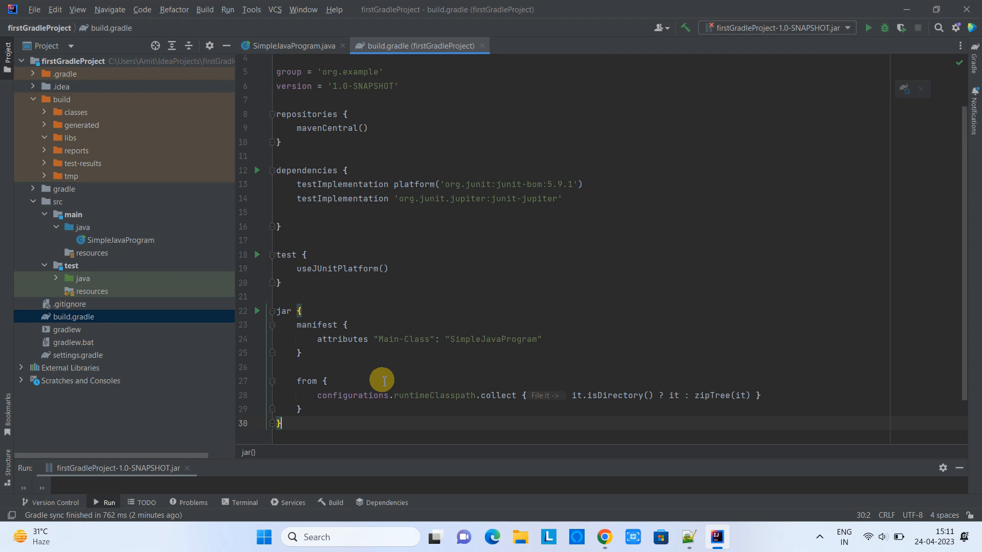
# Highlight the SimpleJavaProgram Main-Class value, collapse build, and point out SimpleJavaProgram in src/main/java.
pyautogui.doubleClick(317, 324)
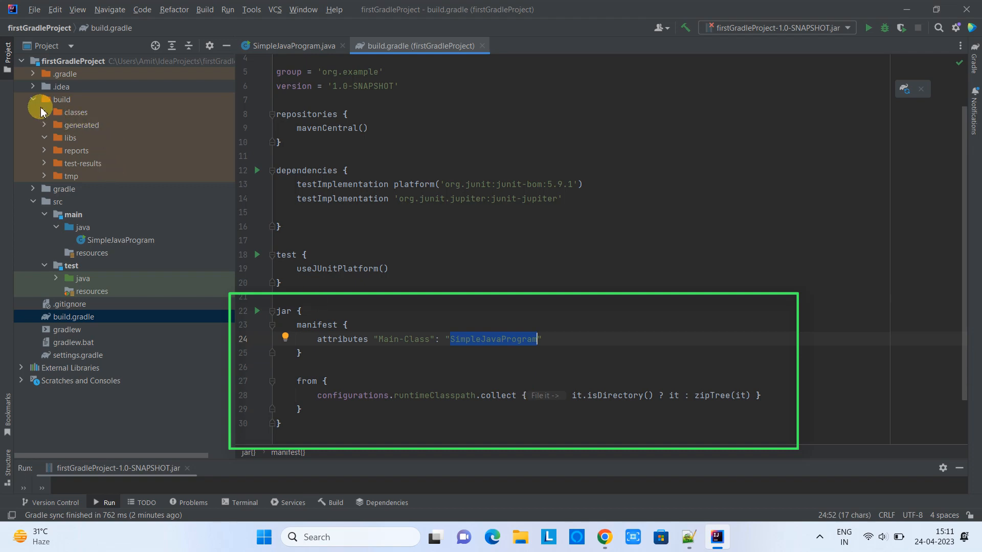
pyautogui.click(34, 99)
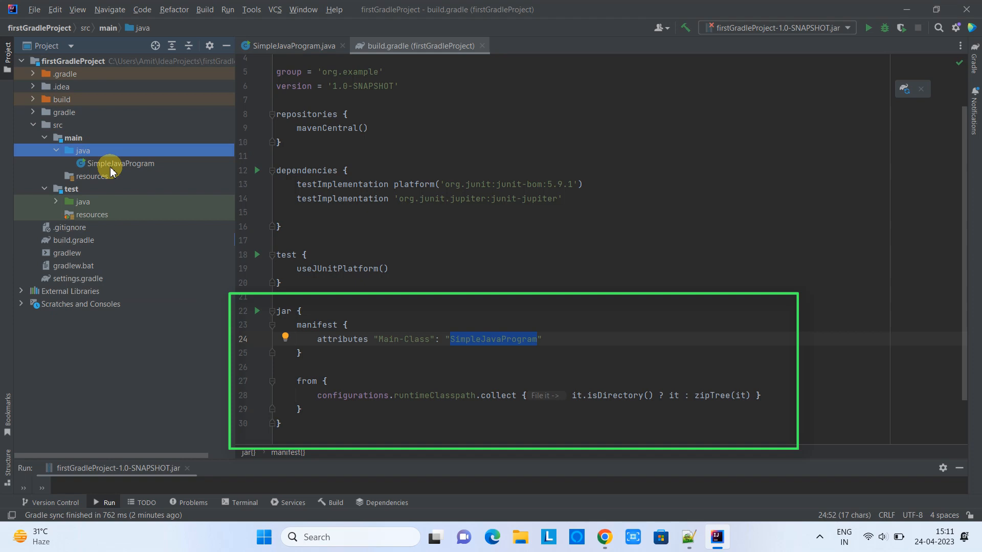
pyautogui.click(120, 164)
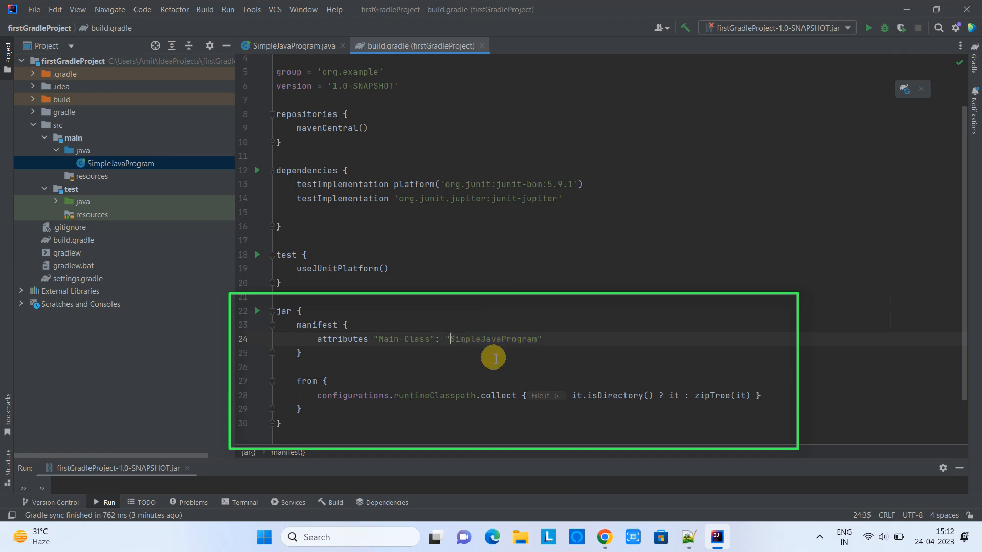
pyautogui.write('org')
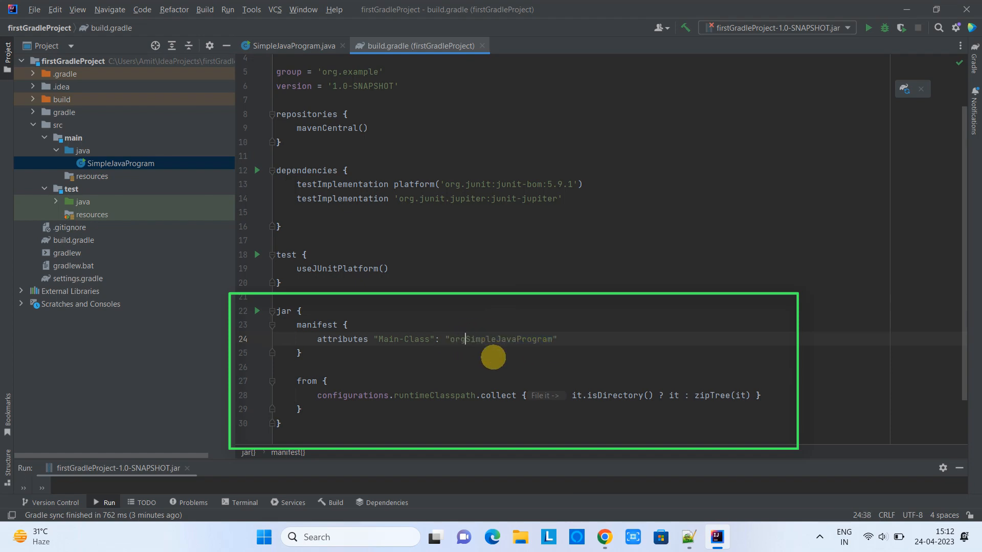
pyautogui.write('com.')
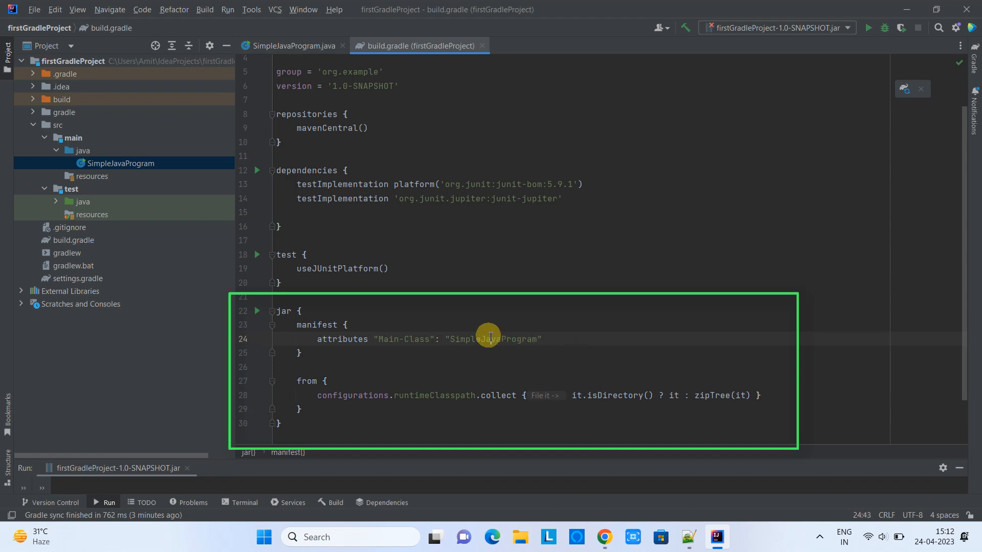
pyautogui.doubleClick(495, 338)
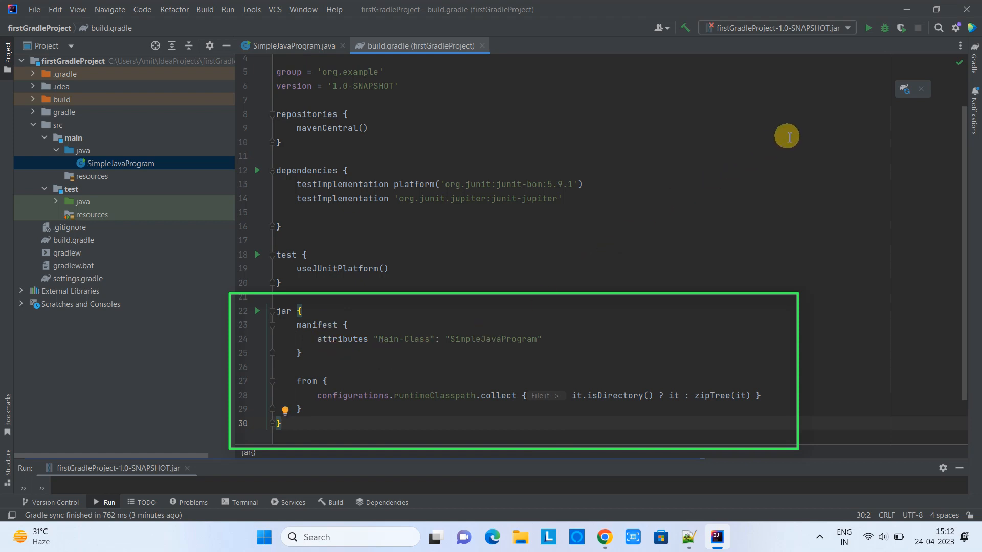
pyautogui.moveTo(903, 106)
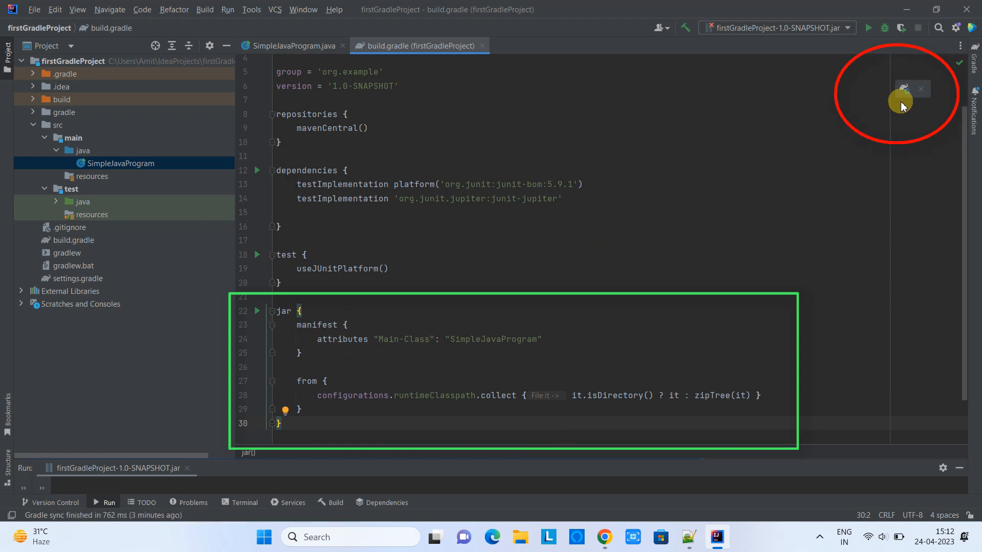
pyautogui.moveTo(905, 91)
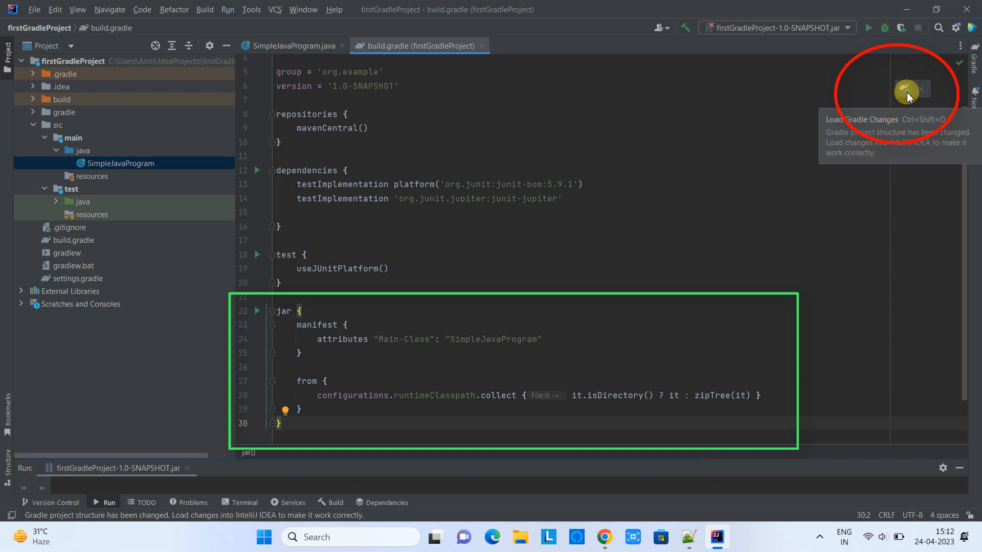
# Apply the edited build.gradle with the floating Load Gradle Changes elephant button.
pyautogui.click(905, 91)
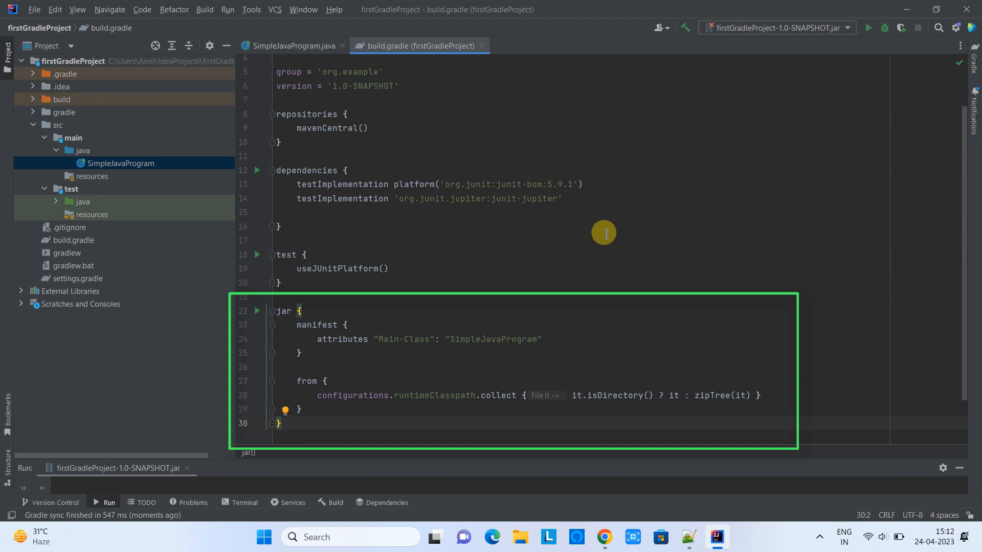
pyautogui.moveTo(139, 116)
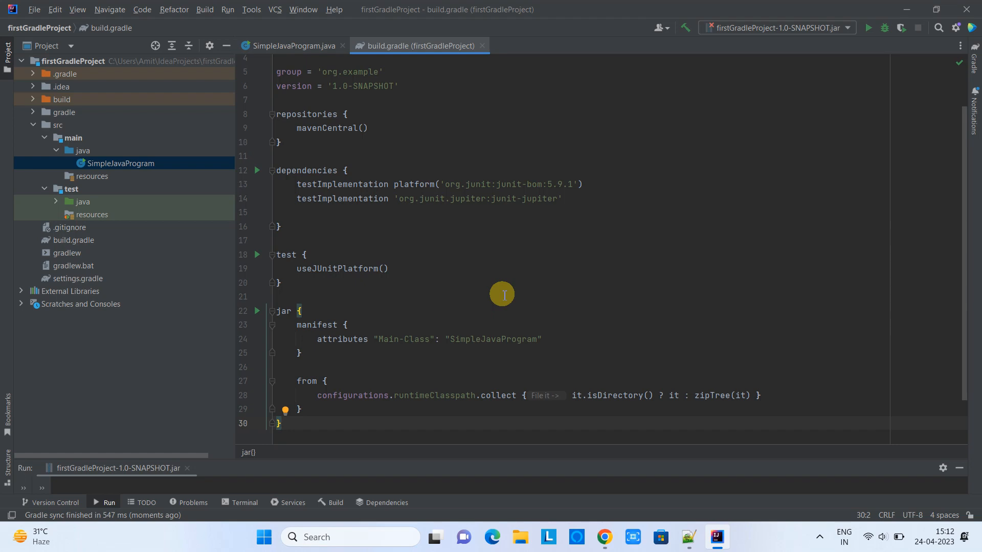
pyautogui.moveTo(499, 294)
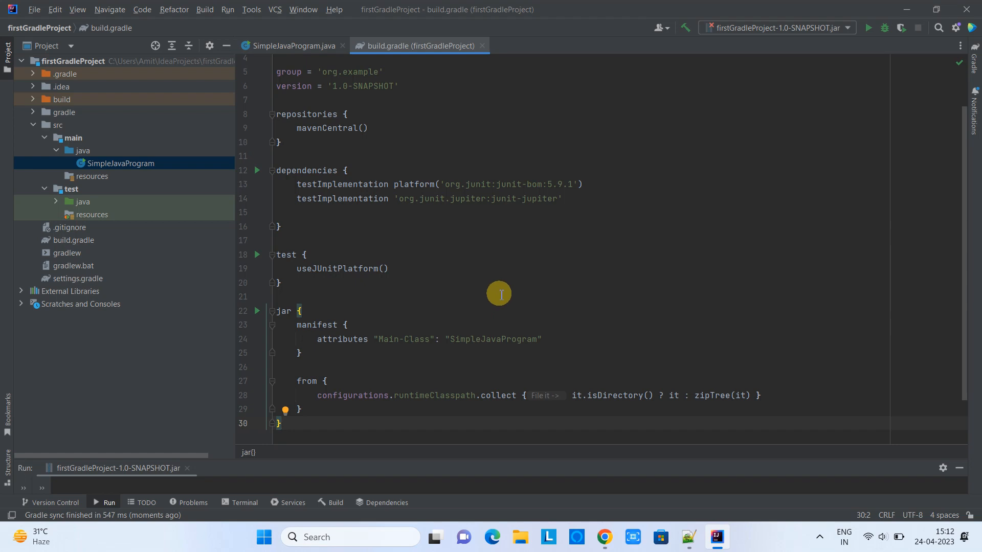
pyautogui.moveTo(765, 219)
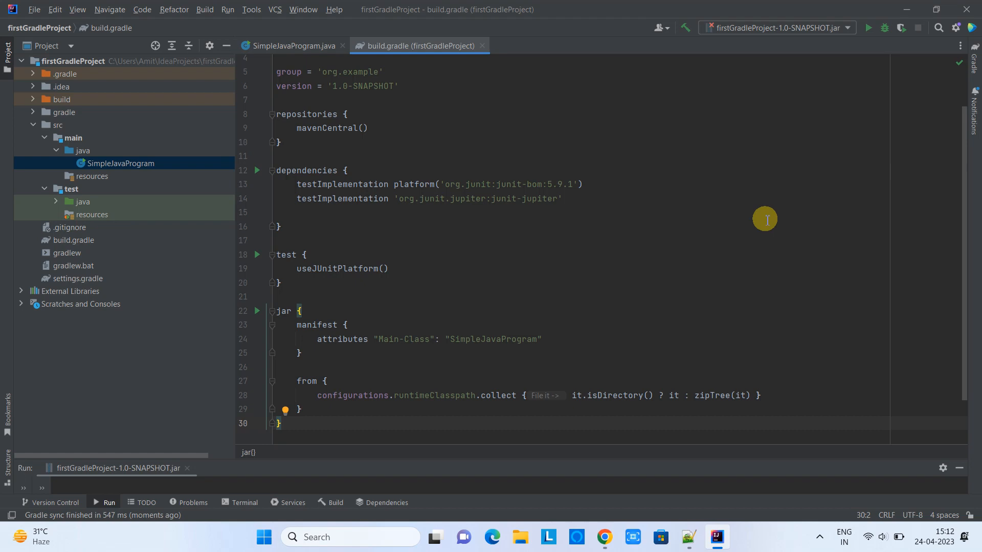
pyautogui.moveTo(929, 100)
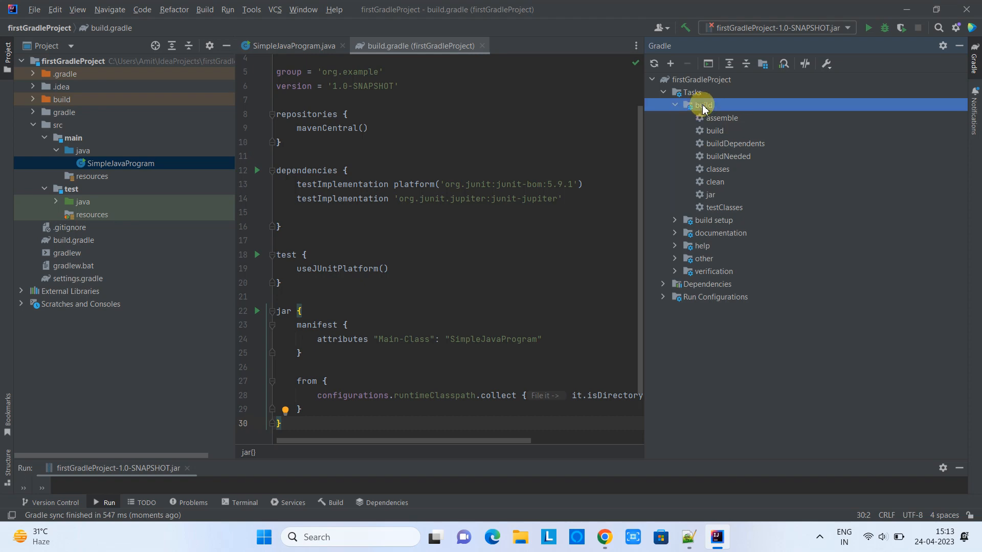
# Run the build task from the Gradle tool window's build task group.
pyautogui.click(675, 105)
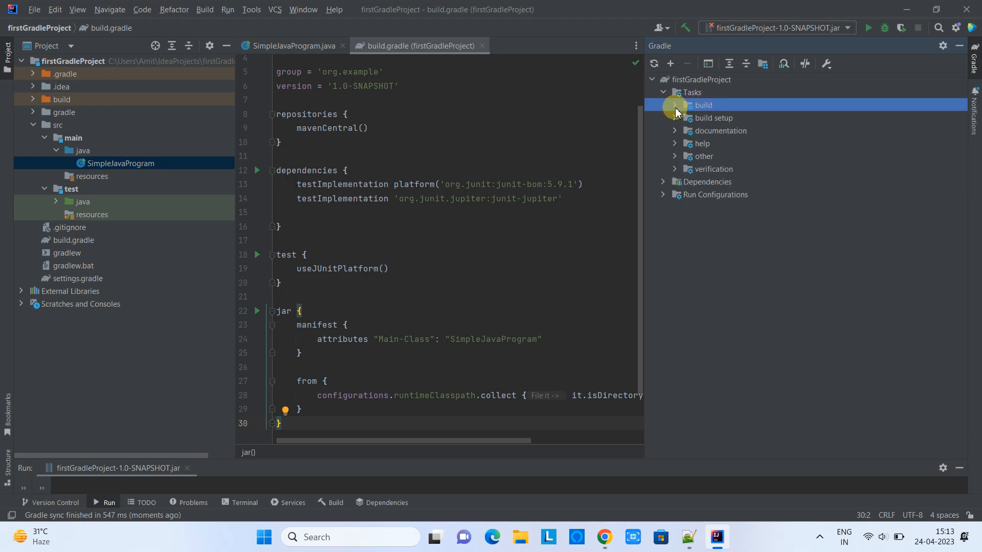
pyautogui.click(675, 105)
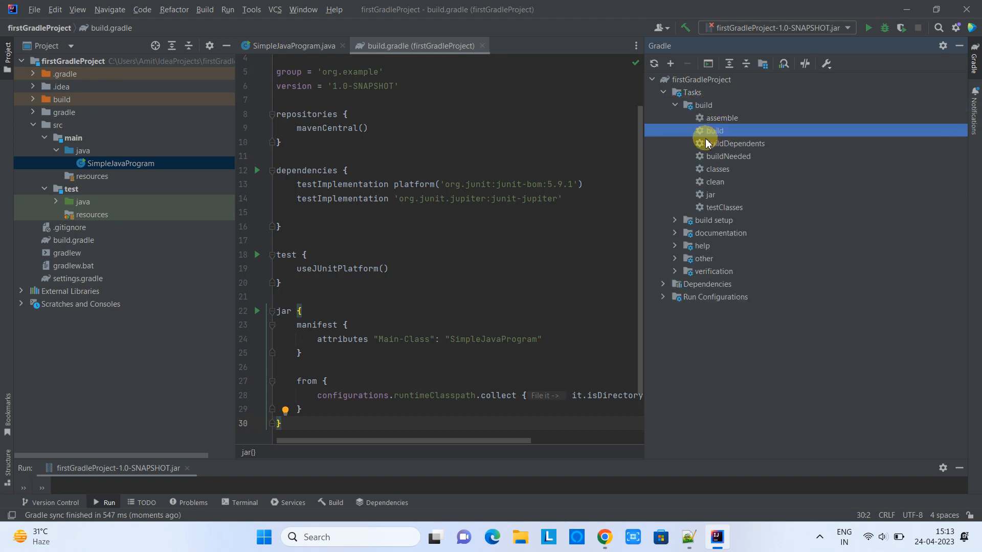
pyautogui.doubleClick(714, 130)
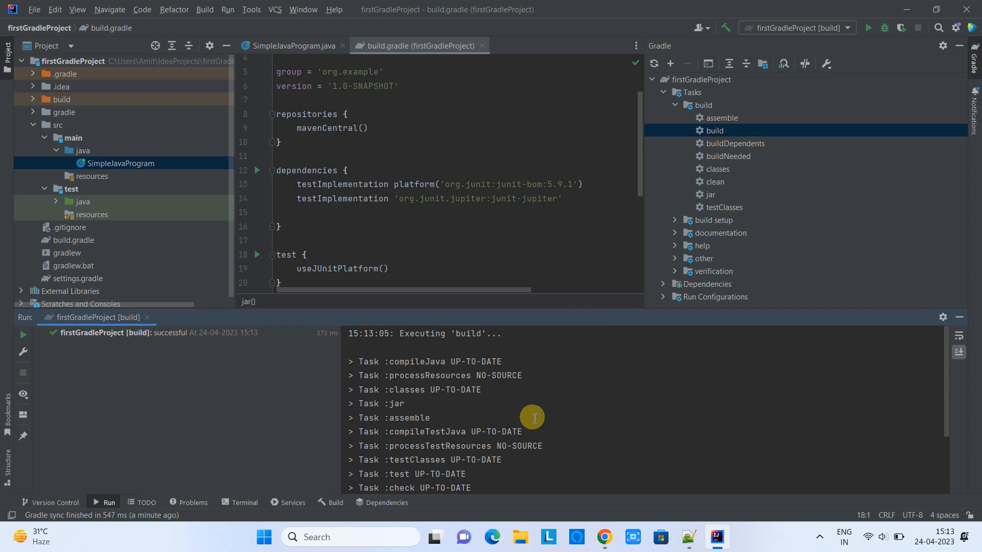
pyautogui.scroll(-3)
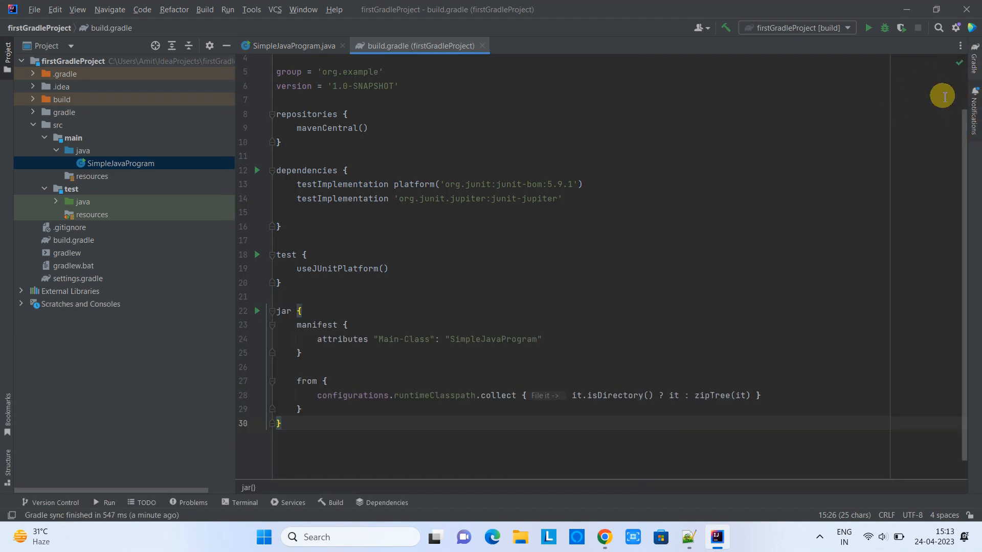
pyautogui.moveTo(236, 280)
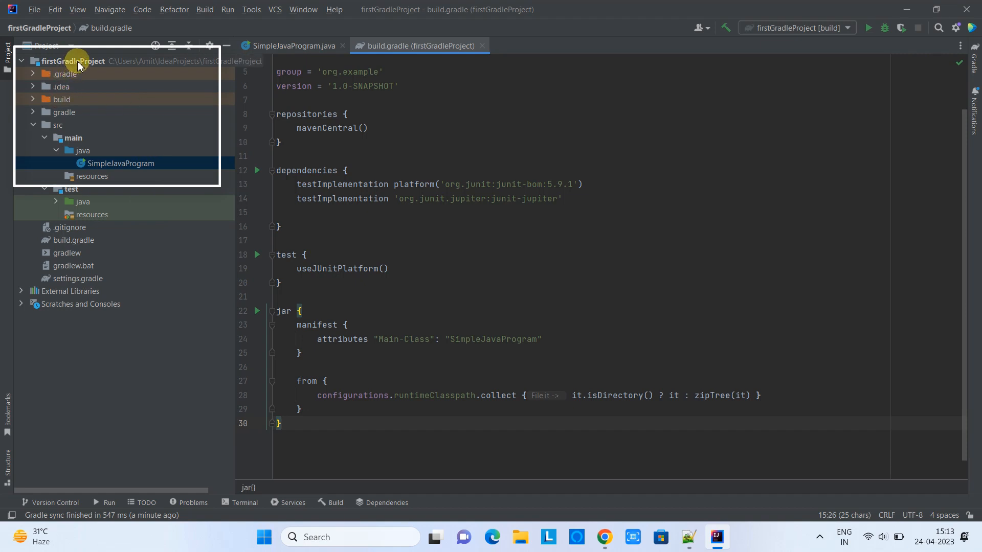
# Expand firstGradleProject > build > libs to show firstGradleProject-1.0-SNAPSHOT.jar.
pyautogui.click(61, 99)
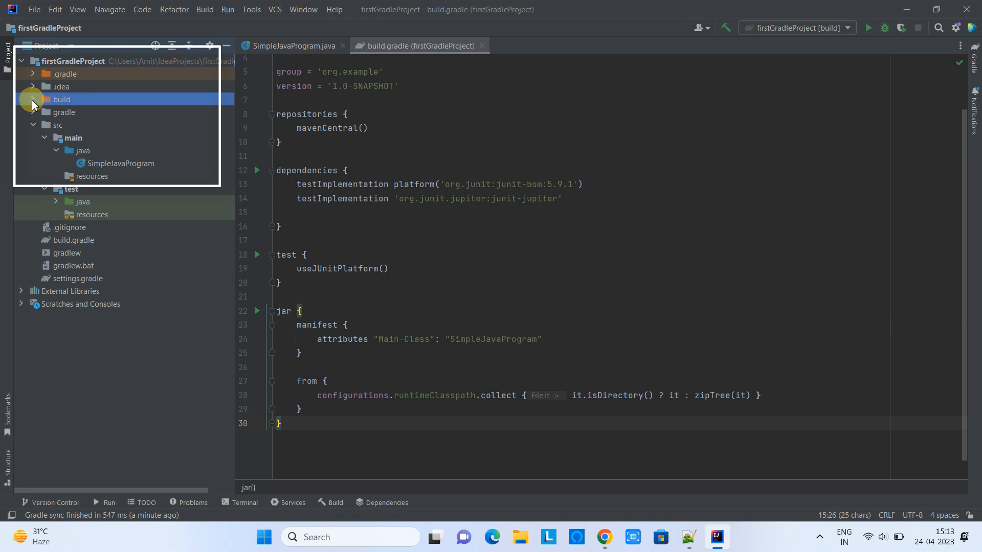
pyautogui.click(33, 100)
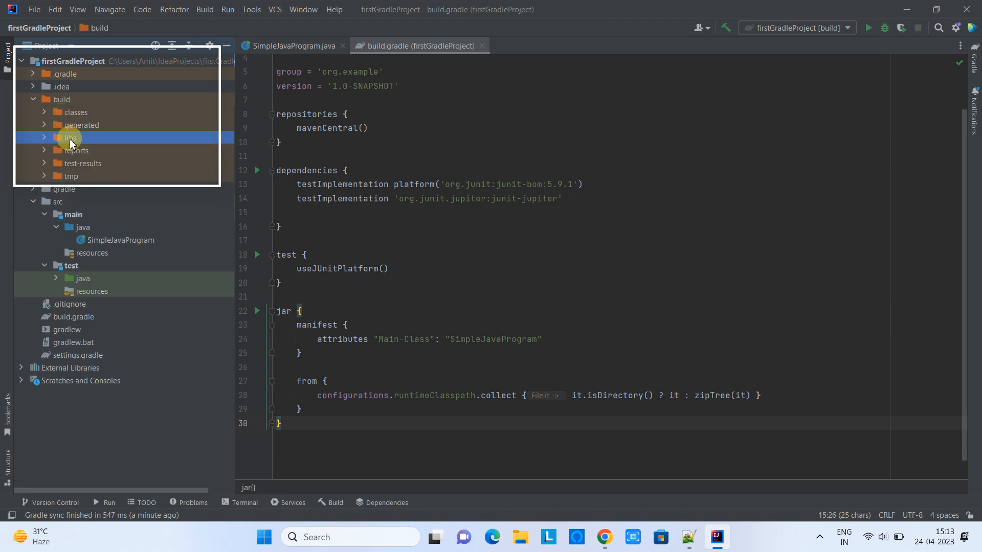
pyautogui.click(69, 138)
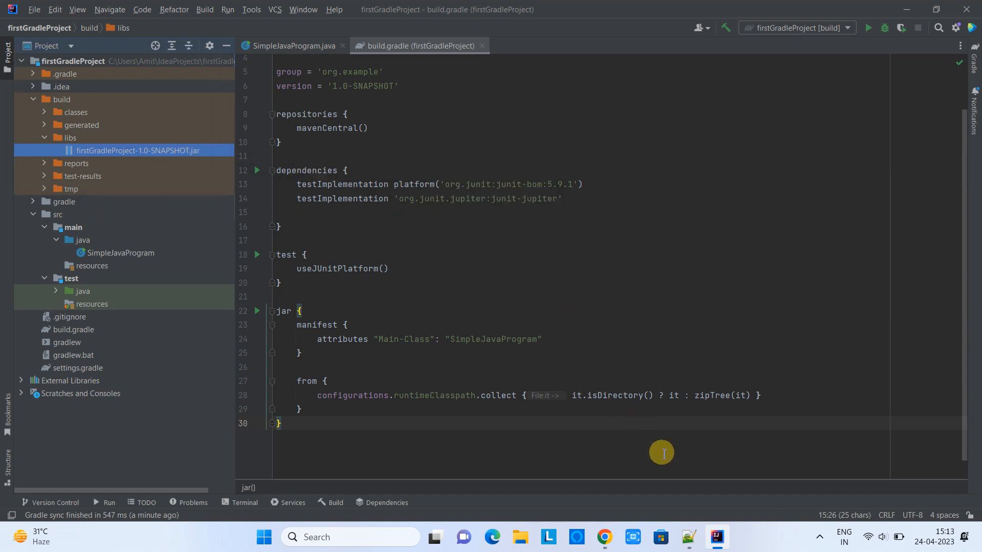
# Bring up Notepad++ and show the Note_Gradle Project.txt agenda tab.
pyautogui.click(687, 537)
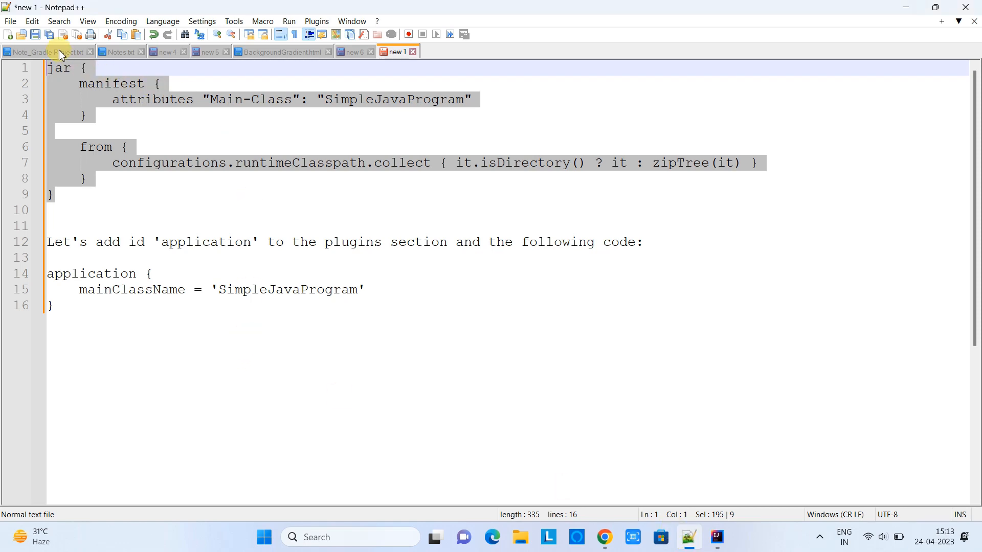
pyautogui.click(44, 52)
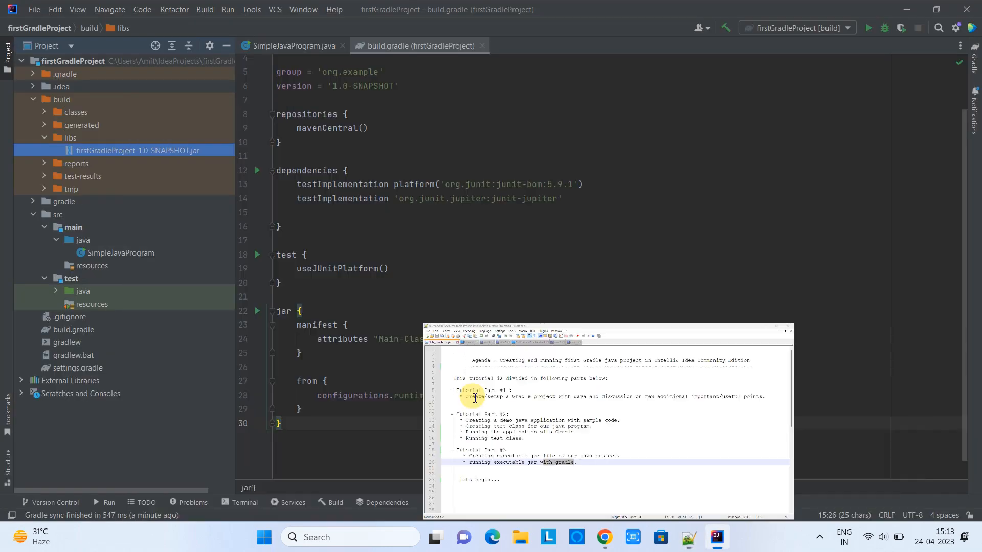
# Open the context menu on firstGradleProject-1.0-SNAPSHOT.jar under build/libs.
pyautogui.rightClick(119, 151)
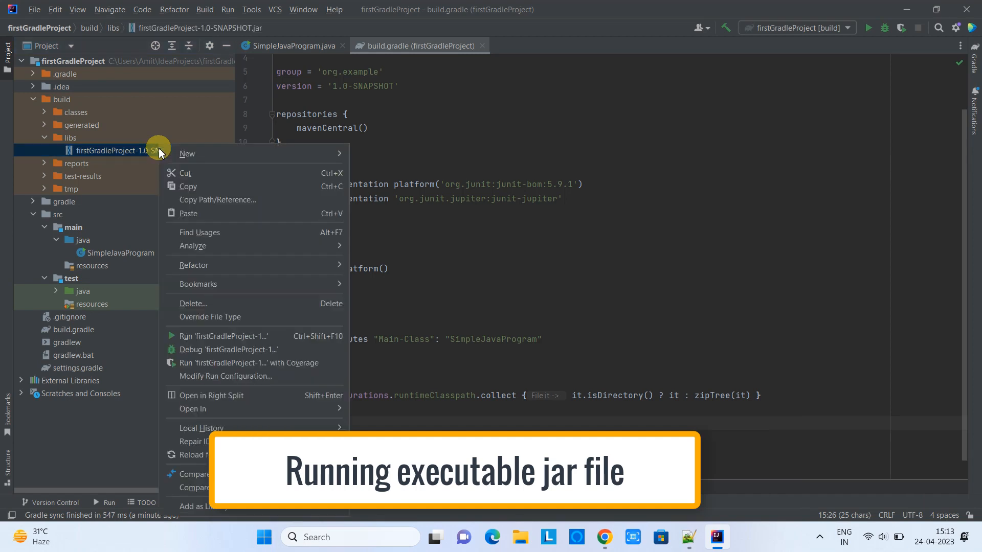
pyautogui.moveTo(206, 388)
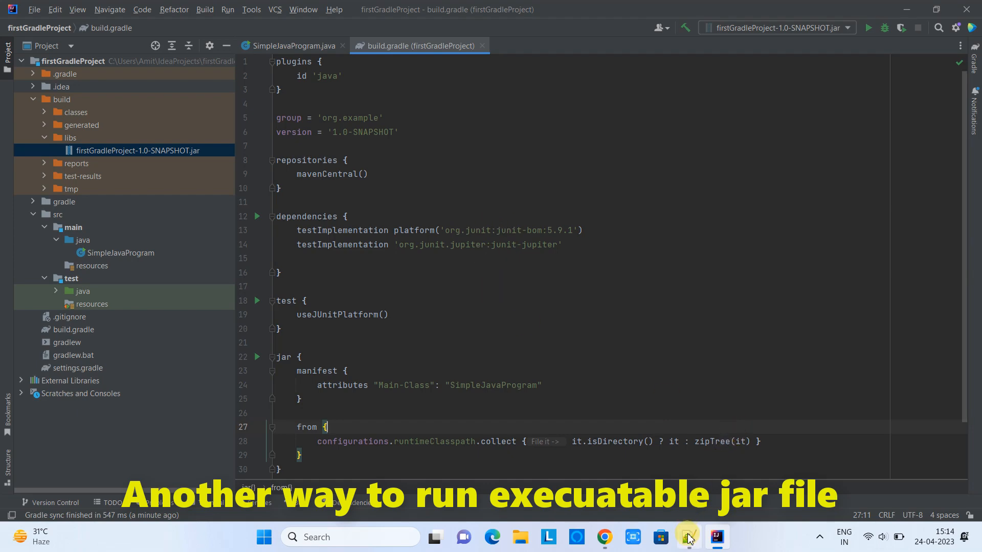
# Bring up Notepad++ and open the new 1 note holding the application snippet.
pyautogui.click(687, 537)
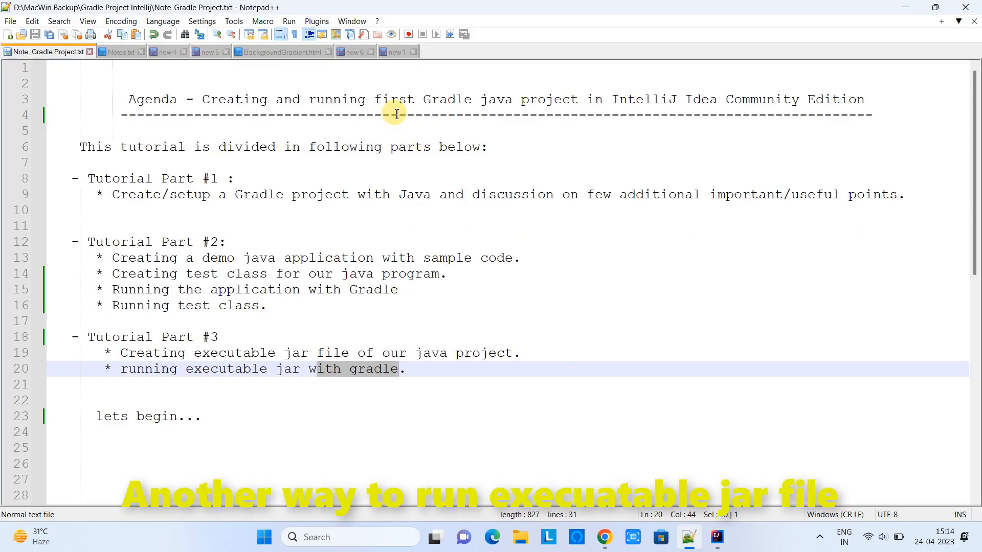
pyautogui.click(395, 52)
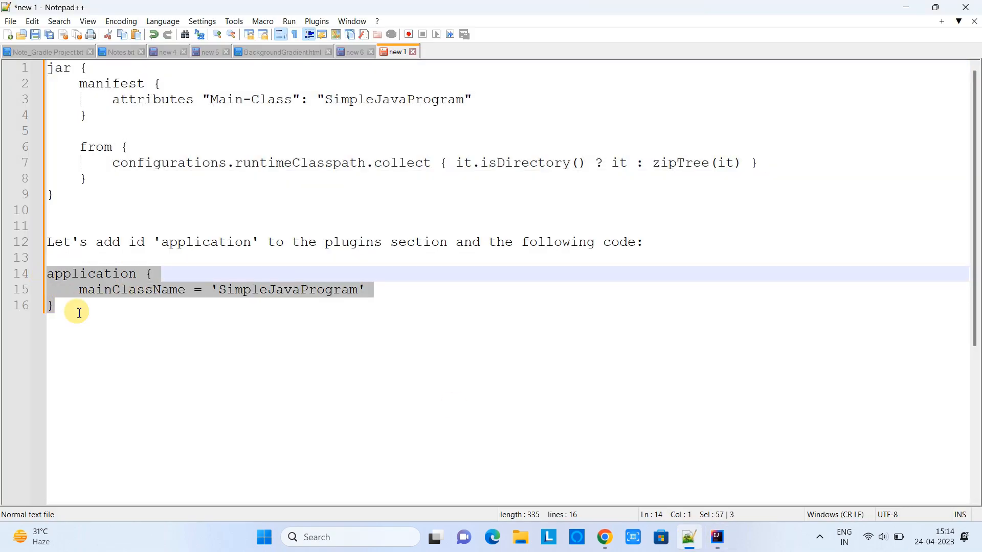
pyautogui.moveTo(692, 435)
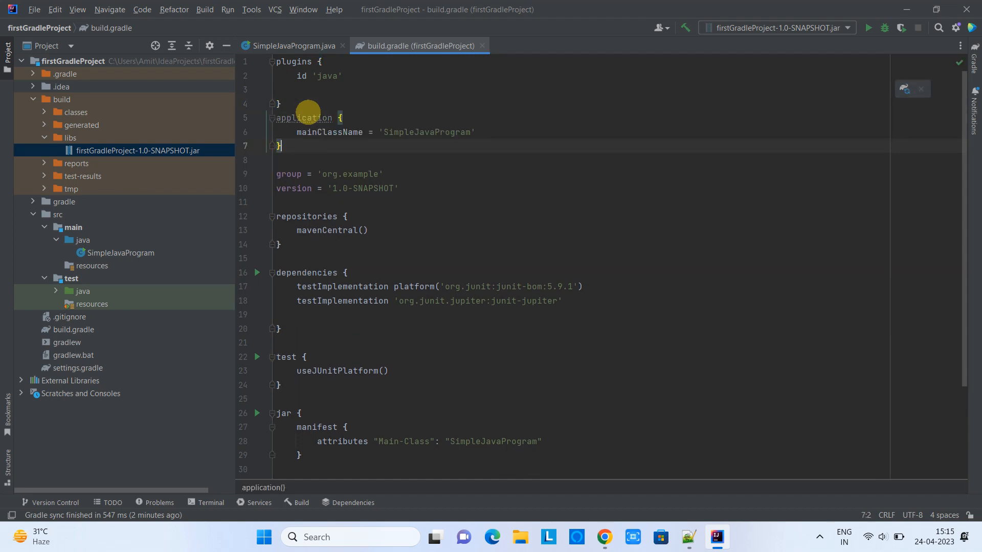
# Replace the java plugin id with 'applcation' in the plugins block.
pyautogui.click(868, 28)
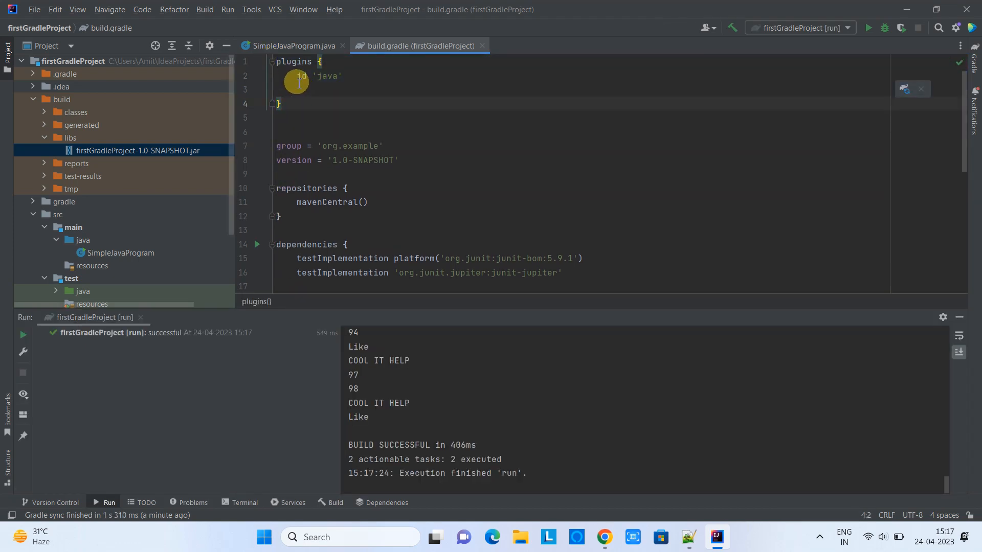
pyautogui.doubleClick(328, 76)
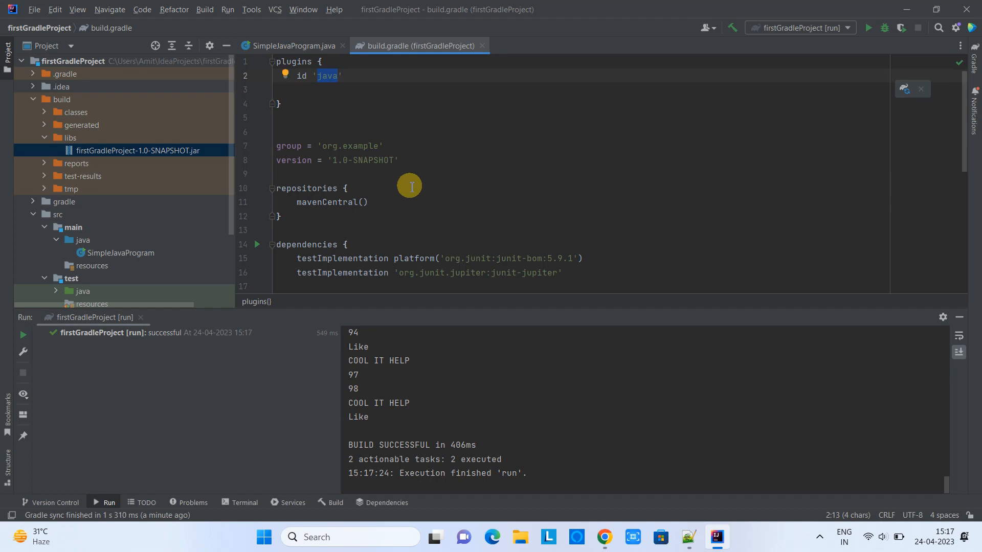
pyautogui.write('applcation')
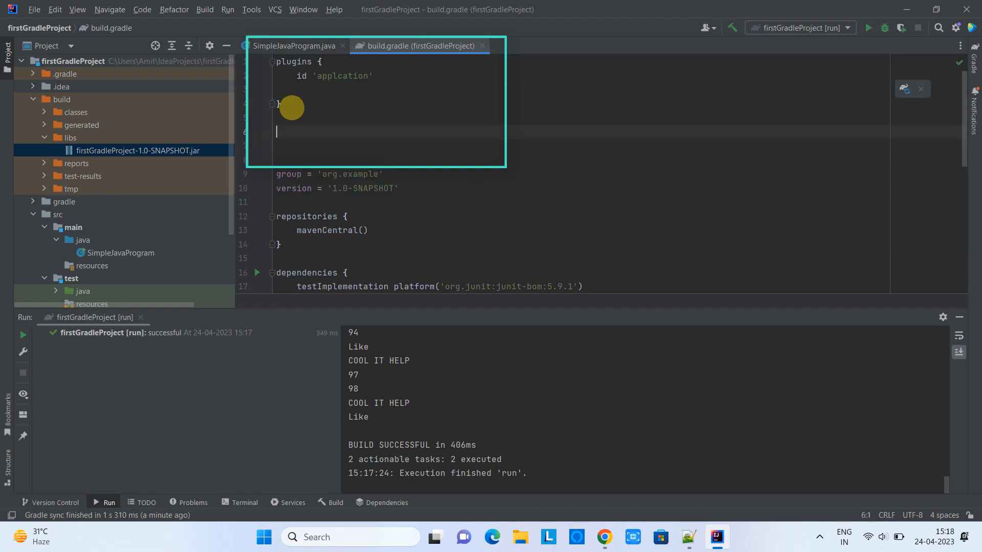
# Add an application block with mainClassName 'com.example.SimpleJavaProgram'.
pyautogui.click(687, 537)
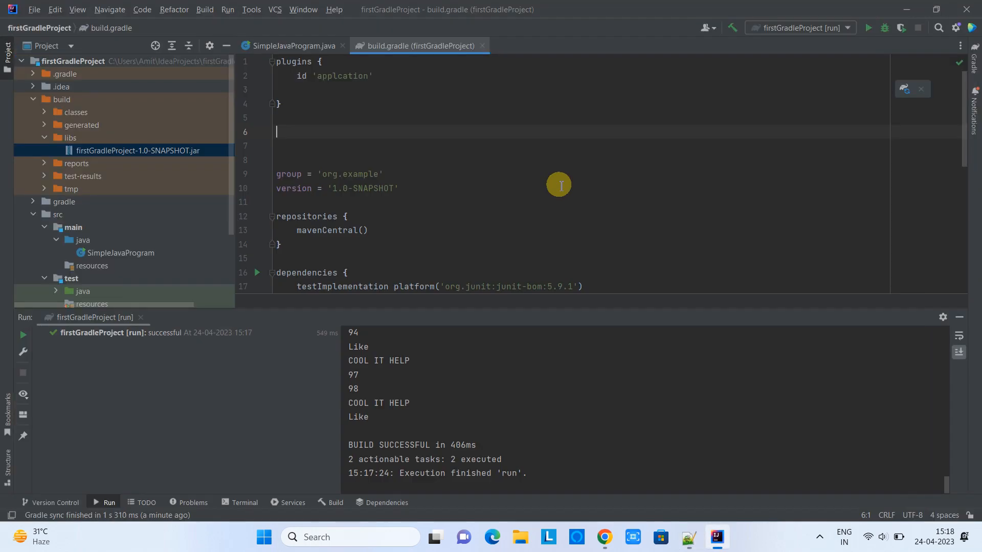
pyautogui.write('application {')
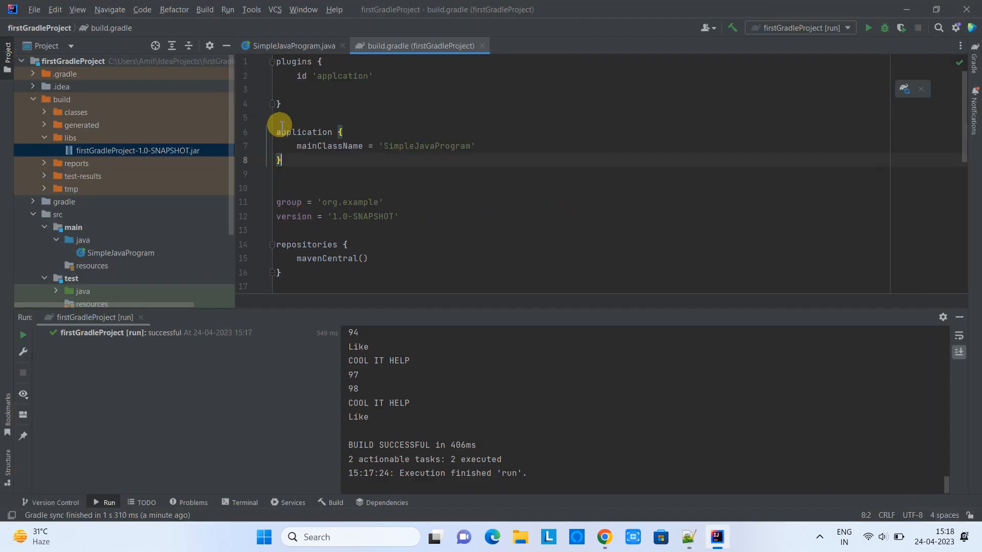
pyautogui.doubleClick(428, 146)
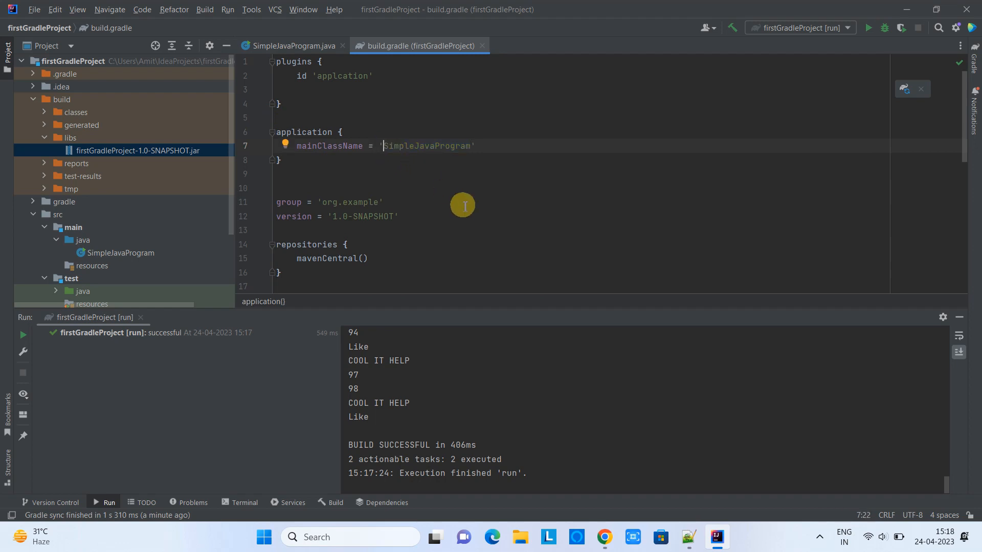
pyautogui.write('com.example.')
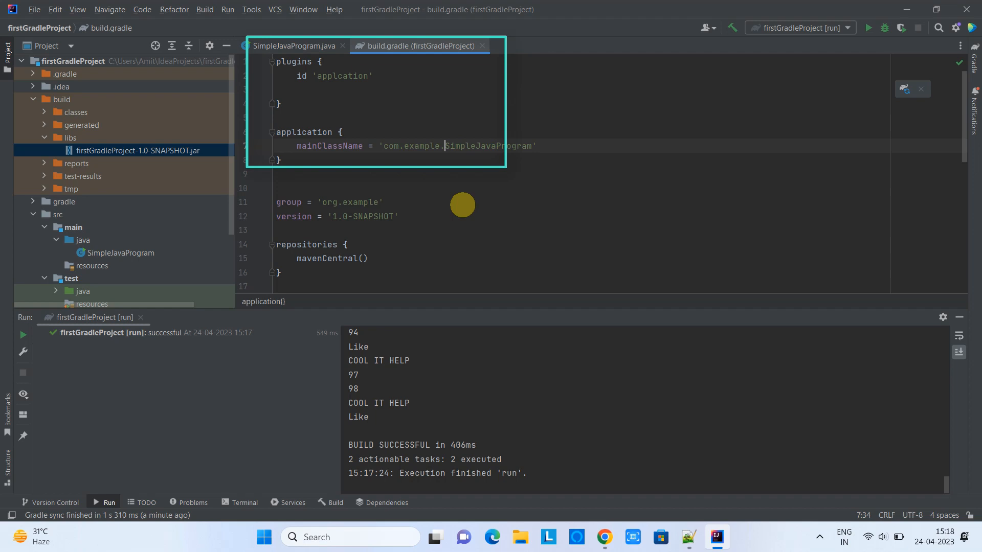
# Set mainClassName back to 'SimpleJavaProgram' and correct the misspelled plugin id to 'application'.
pyautogui.press('Backspace')
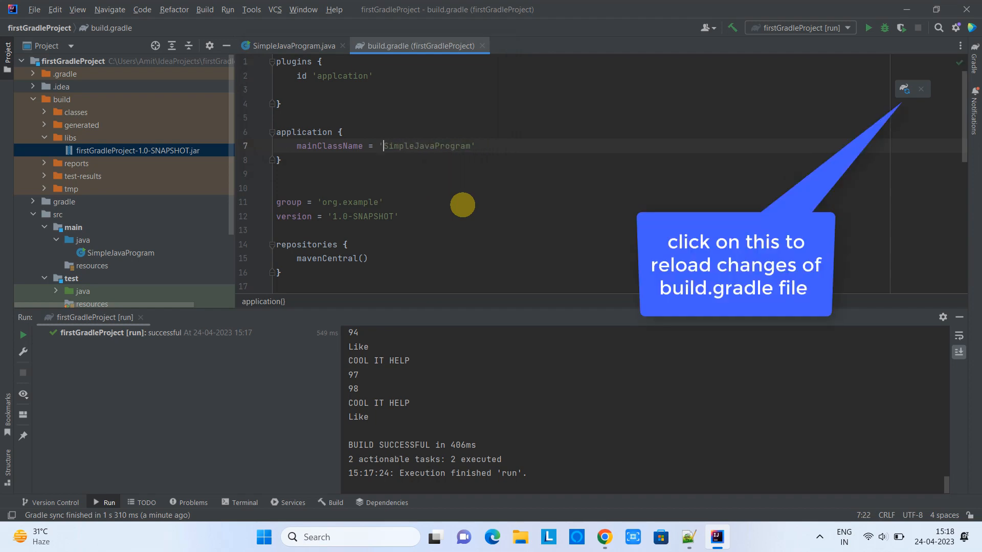
pyautogui.doubleClick(427, 146)
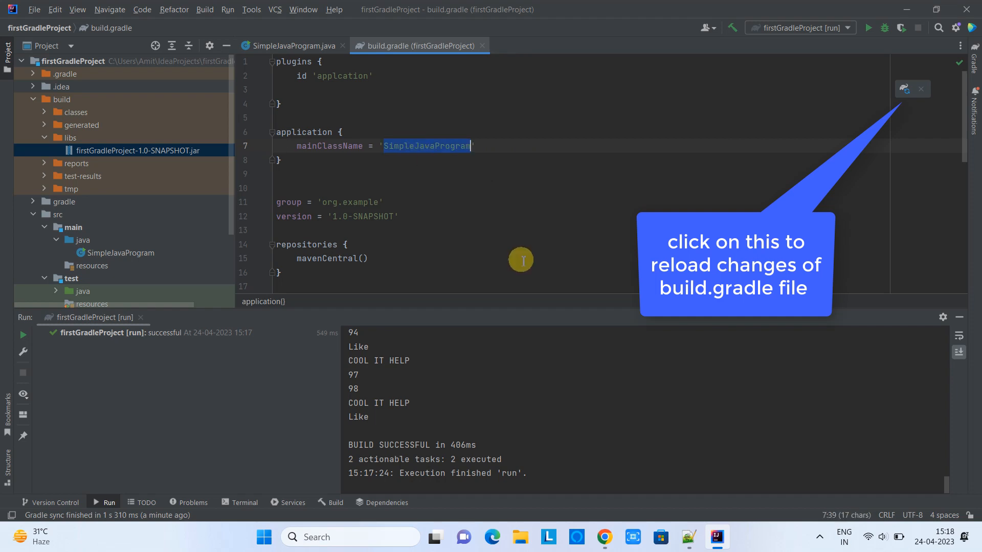
pyautogui.click(904, 89)
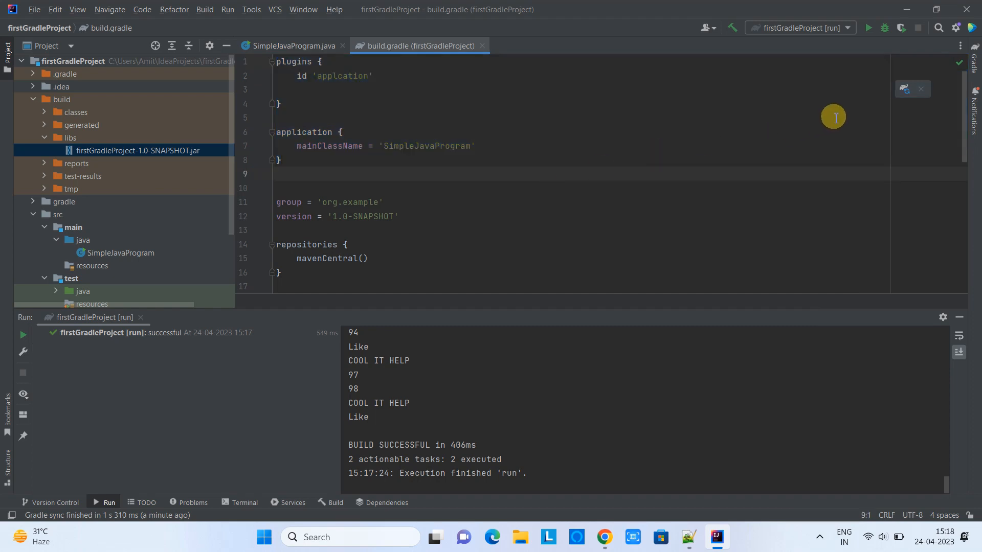
pyautogui.moveTo(905, 89)
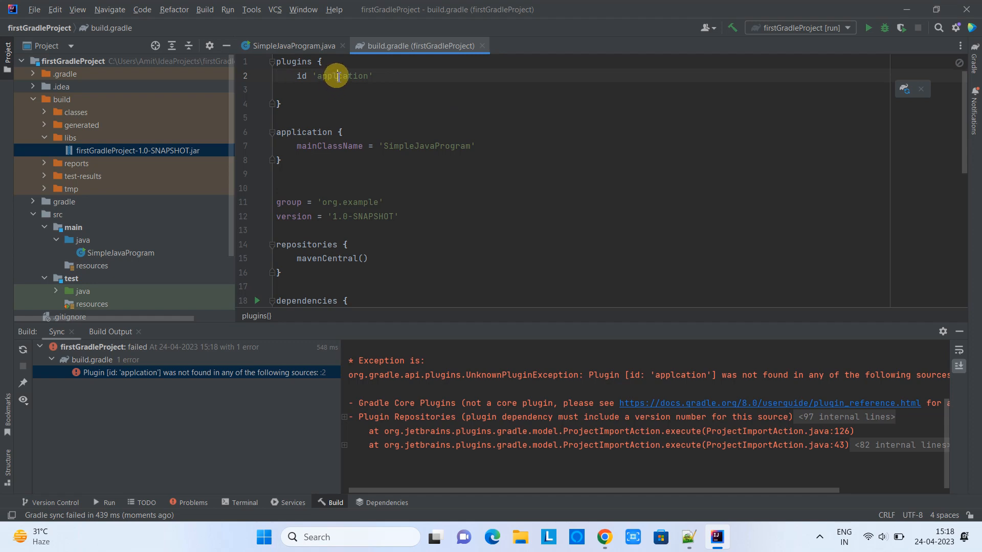
pyautogui.click(348, 75)
pyautogui.write('i')
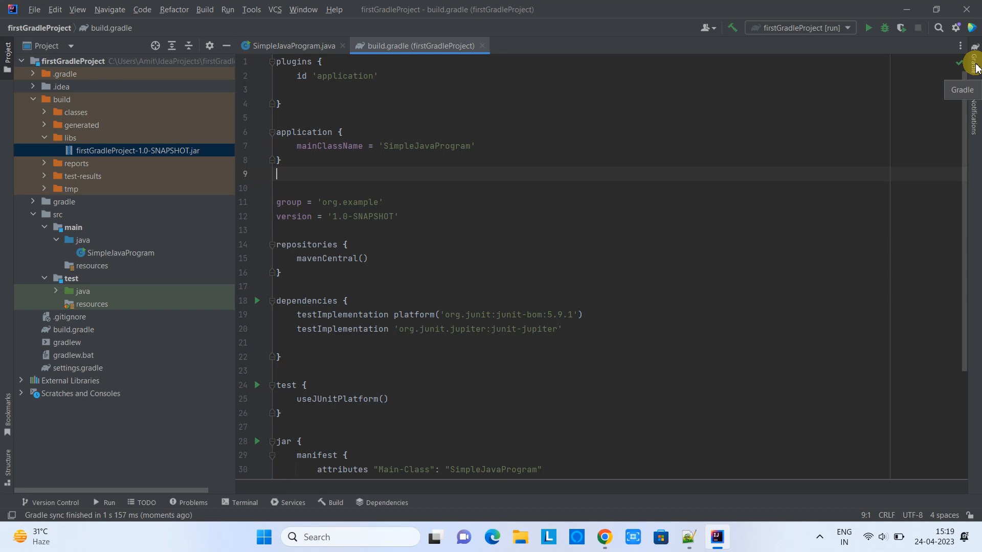
# Reload the Gradle project and expand Tasks > application to reach the run task.
pyautogui.click(971, 62)
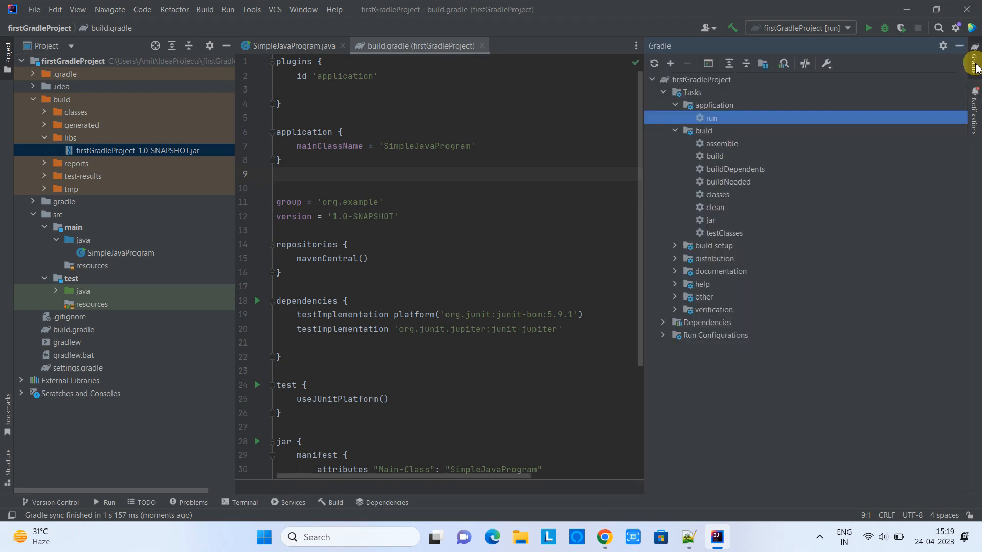
pyautogui.click(675, 104)
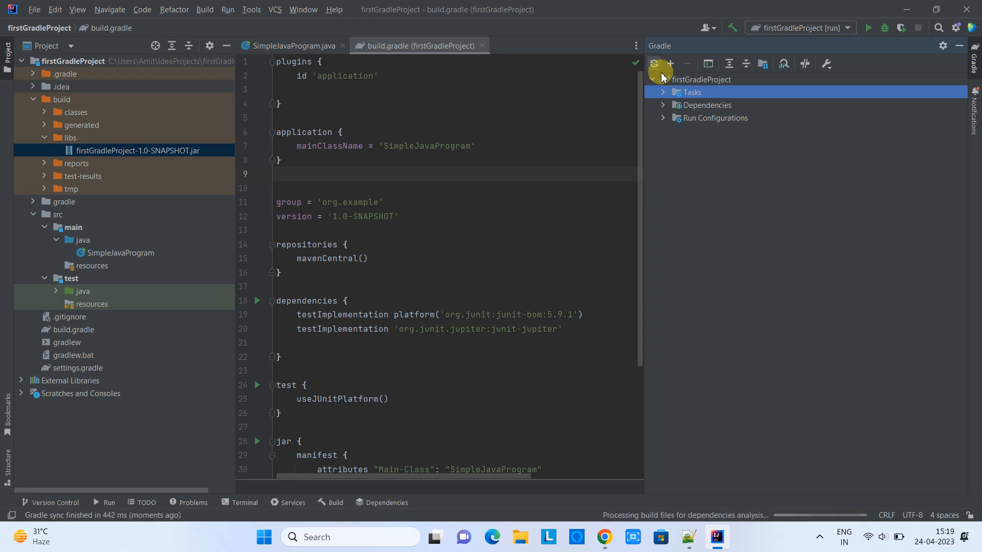
pyautogui.click(663, 92)
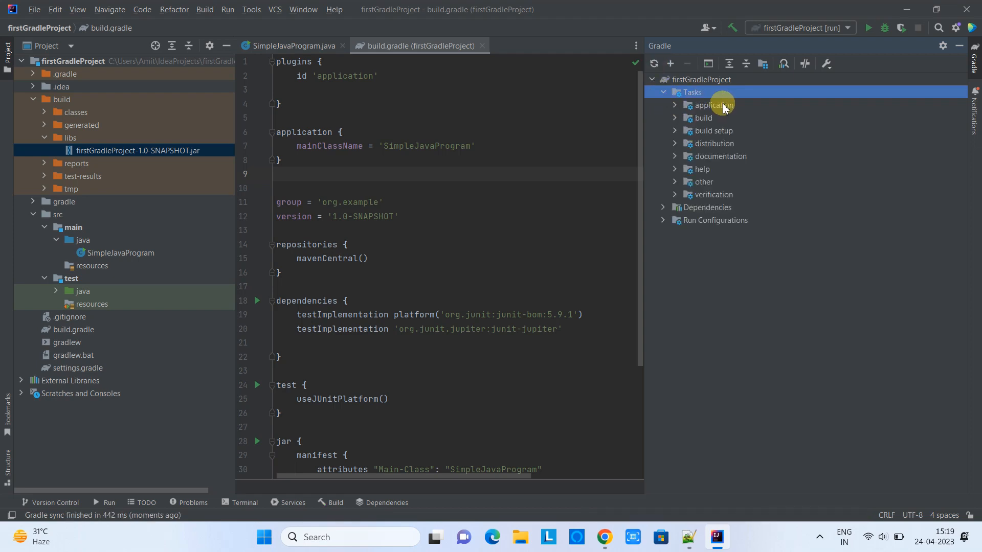
pyautogui.click(710, 105)
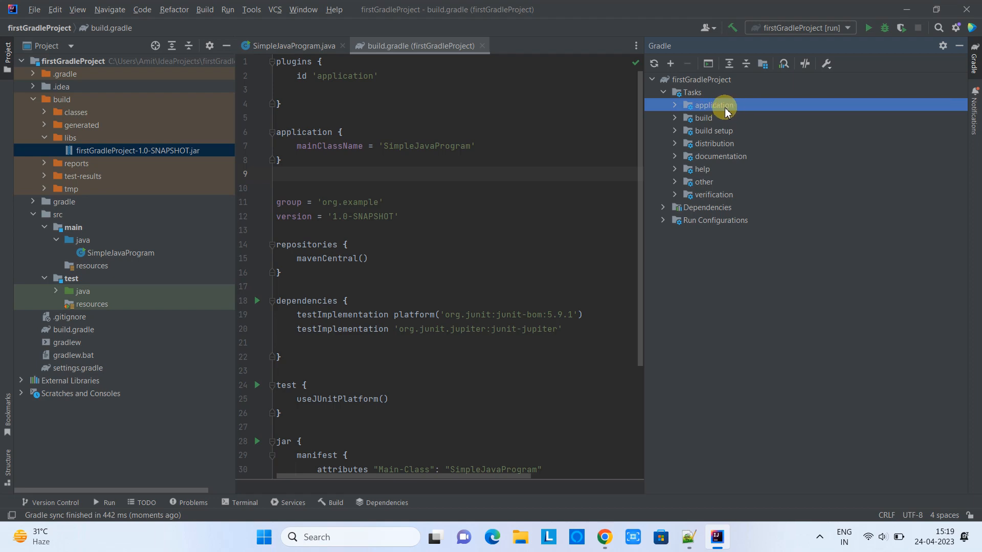
pyautogui.click(675, 105)
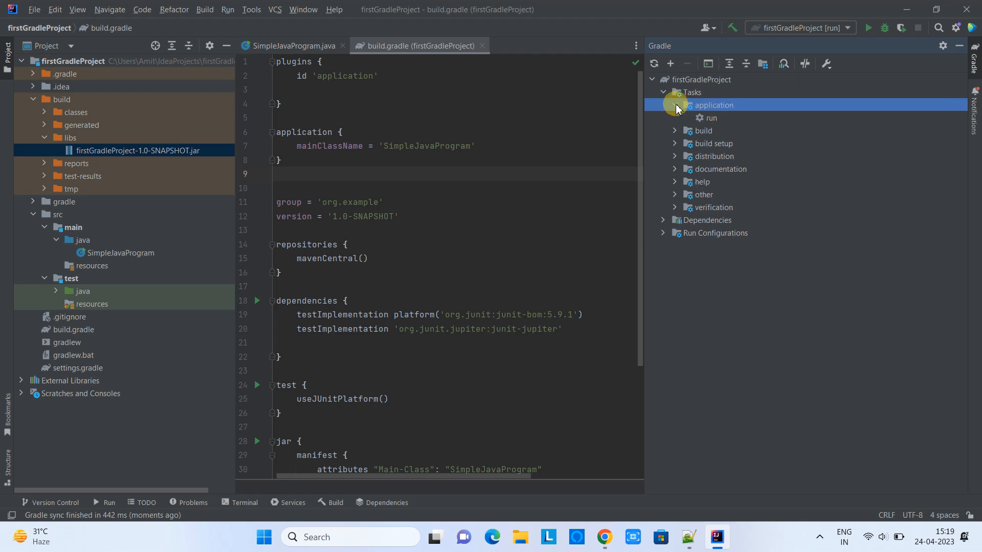
pyautogui.click(713, 118)
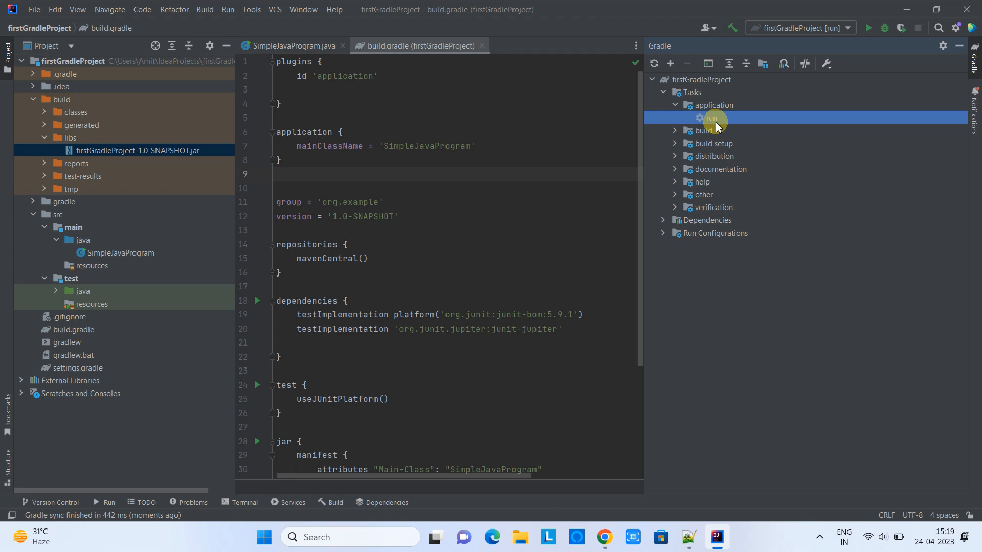
pyautogui.moveTo(136, 166)
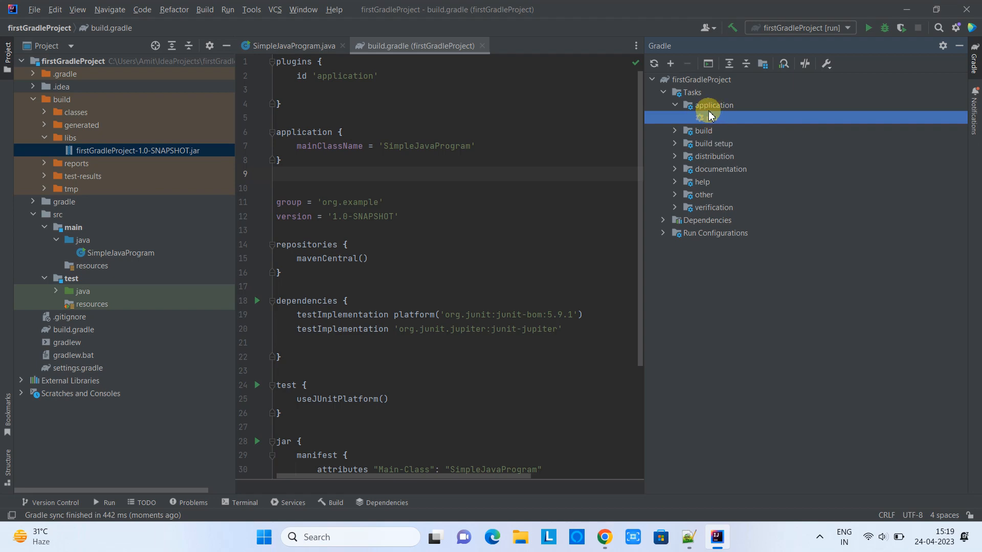
# Run the Gradle application run task, then return to the Notepad++ tutorial notes.
pyautogui.doubleClick(711, 118)
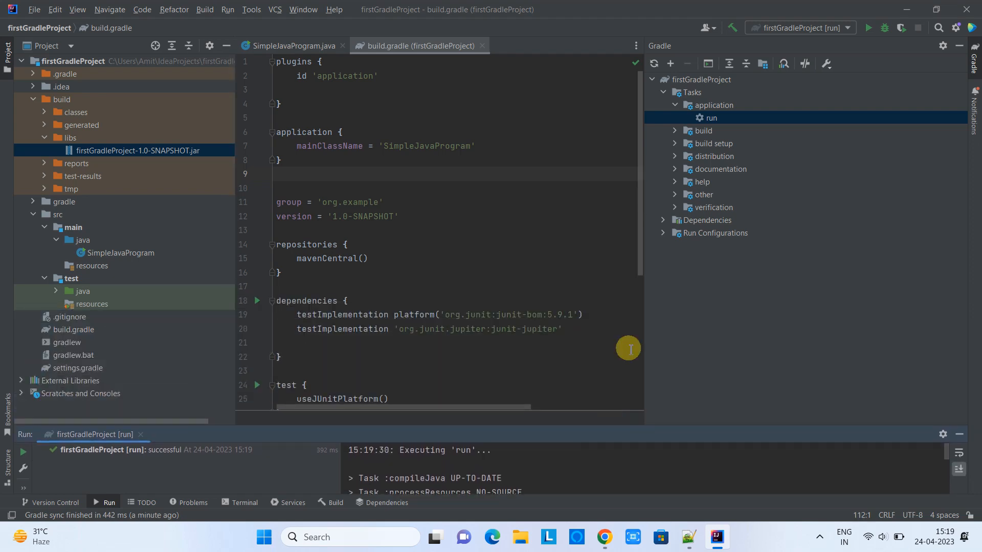
pyautogui.moveTo(545, 271)
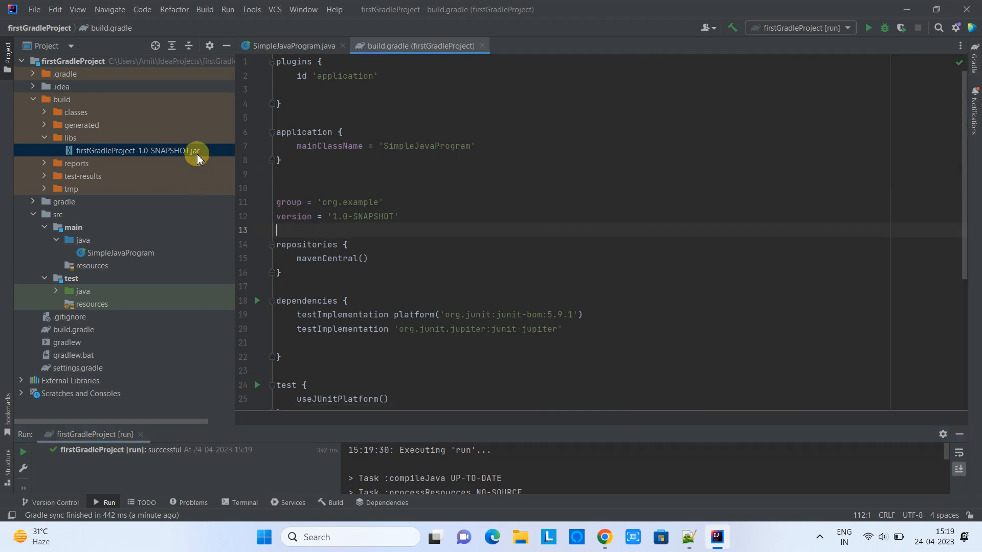
pyautogui.click(137, 150)
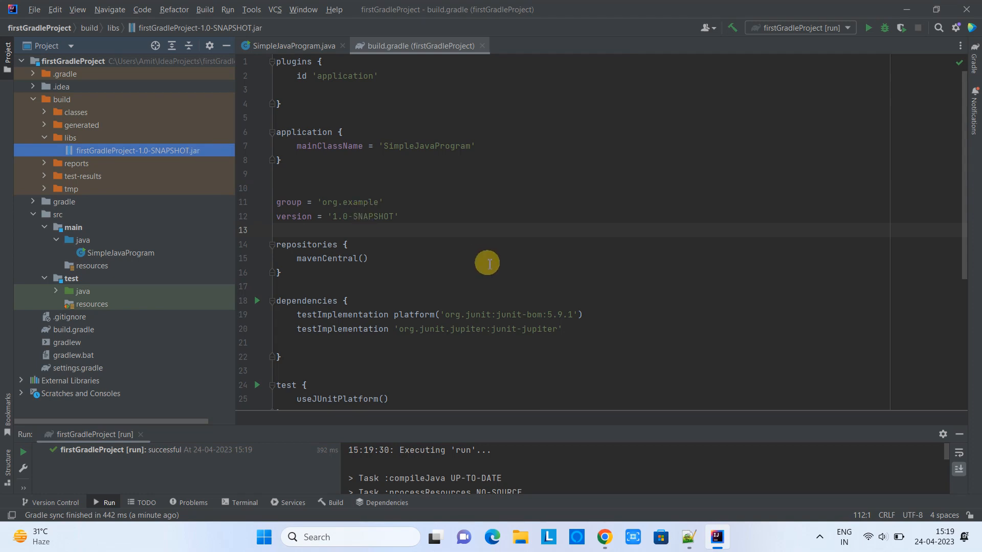
pyautogui.moveTo(388, 209)
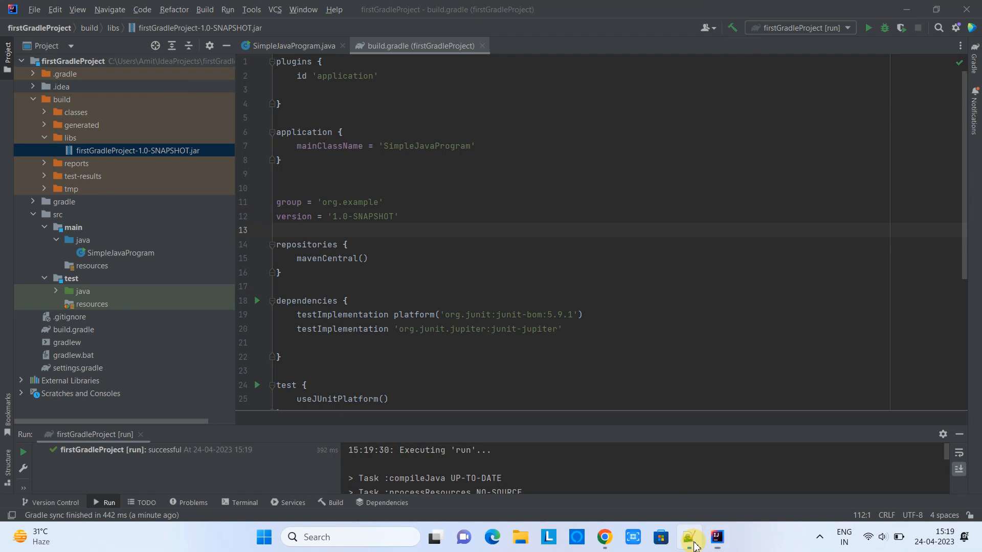
pyautogui.click(688, 537)
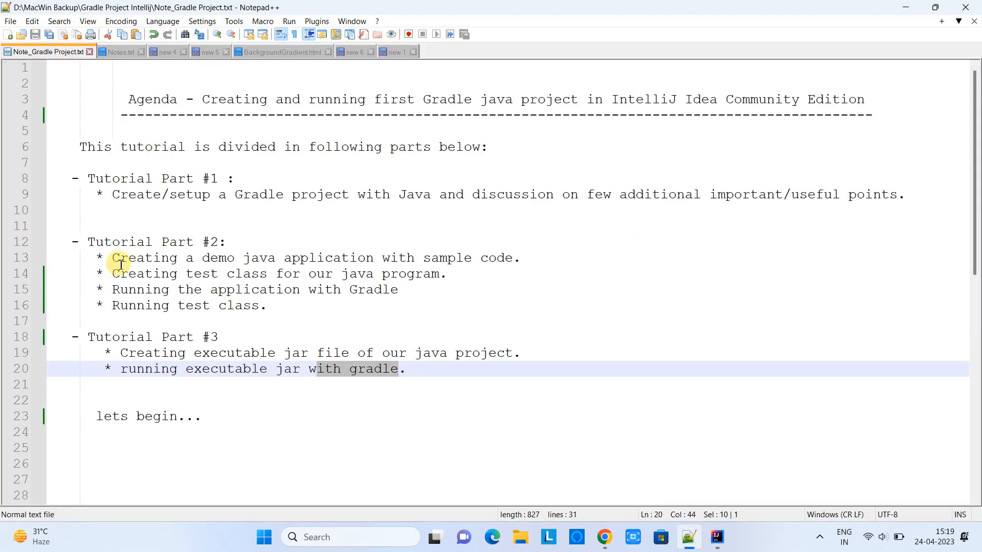